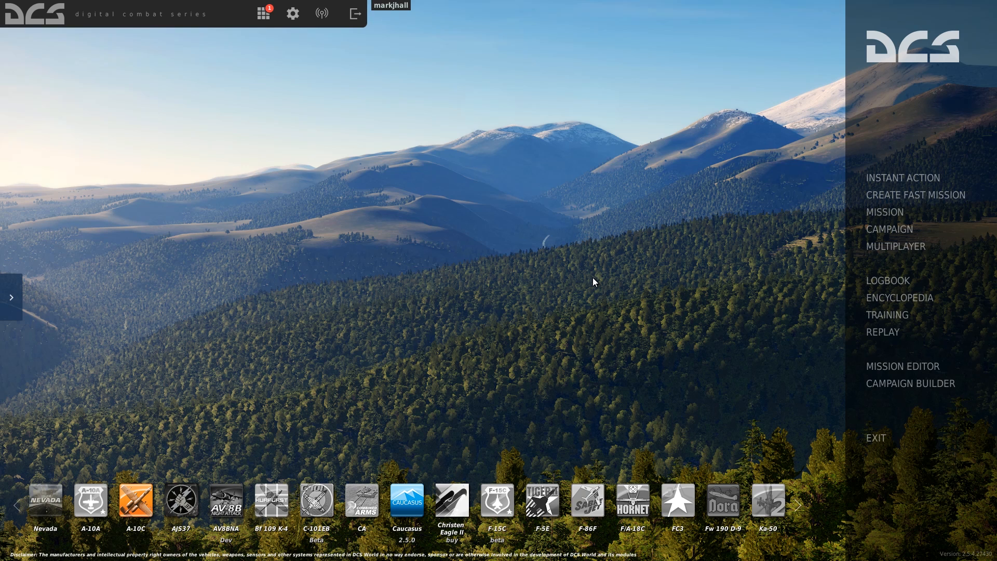
pyautogui.moveTo(292, 13)
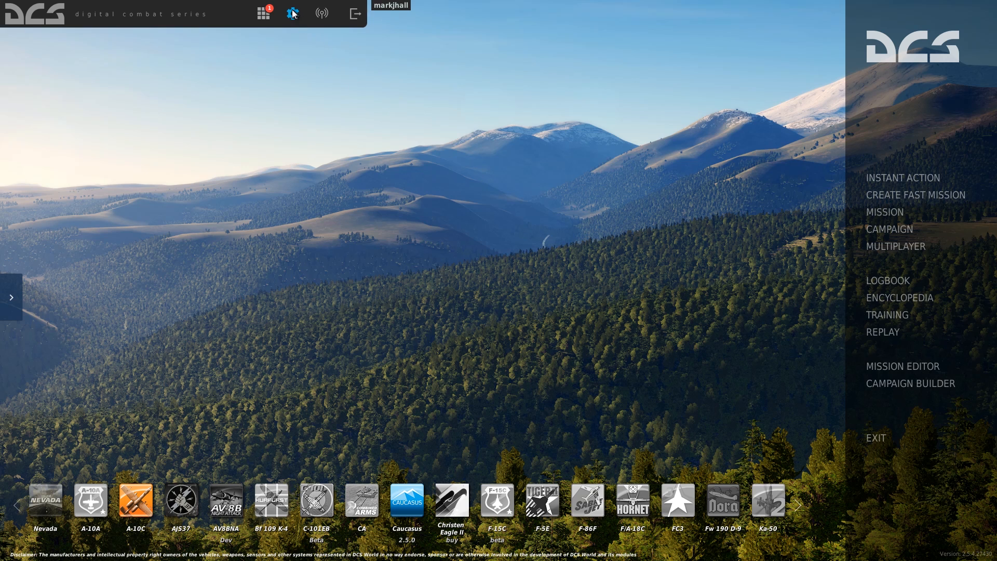
pyautogui.moveTo(292, 12)
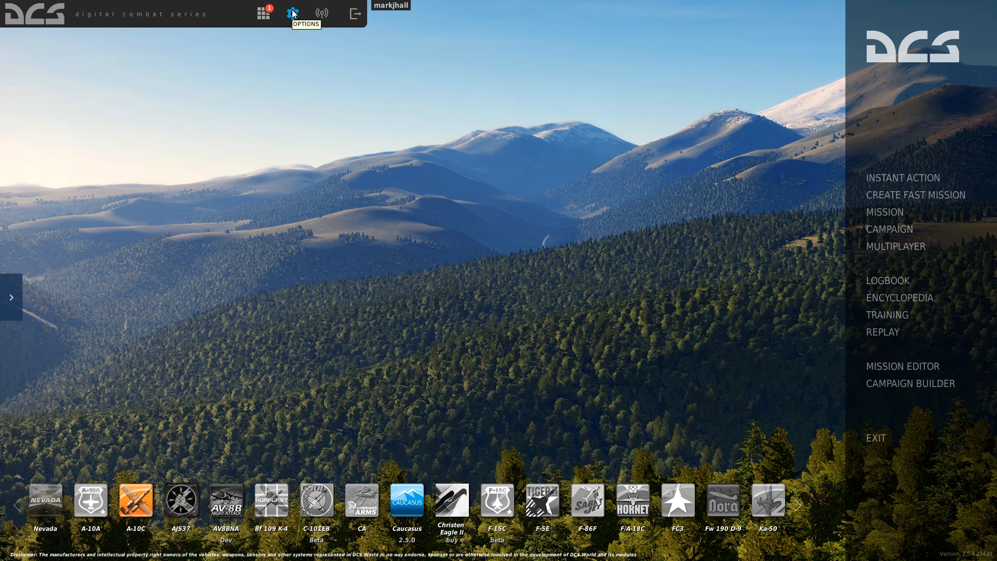
# Open the Options window from the top-bar gear, landing on the A-10C Real Controls bindings
pyautogui.click(292, 14)
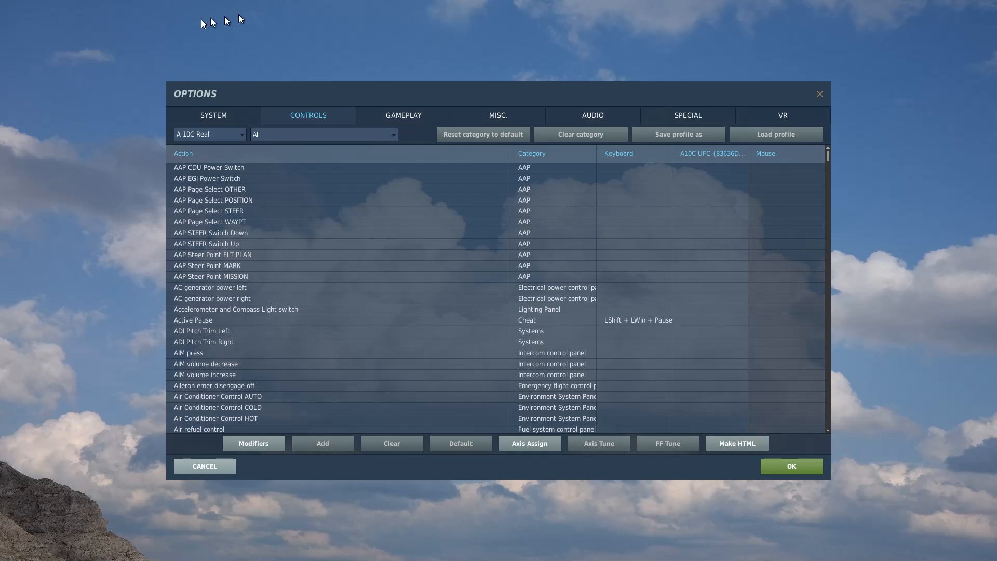
pyautogui.moveTo(317, 119)
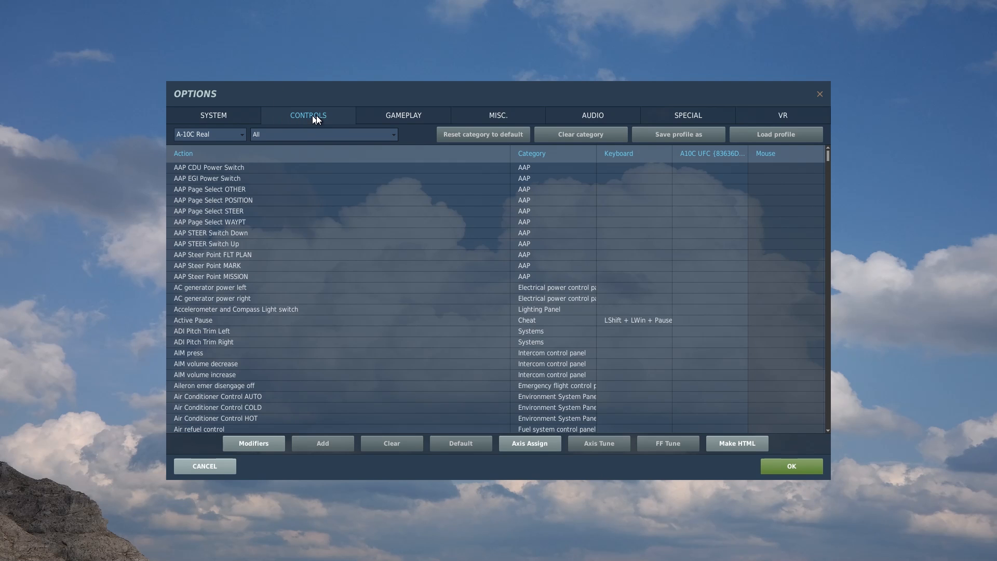
pyautogui.moveTo(336, 119)
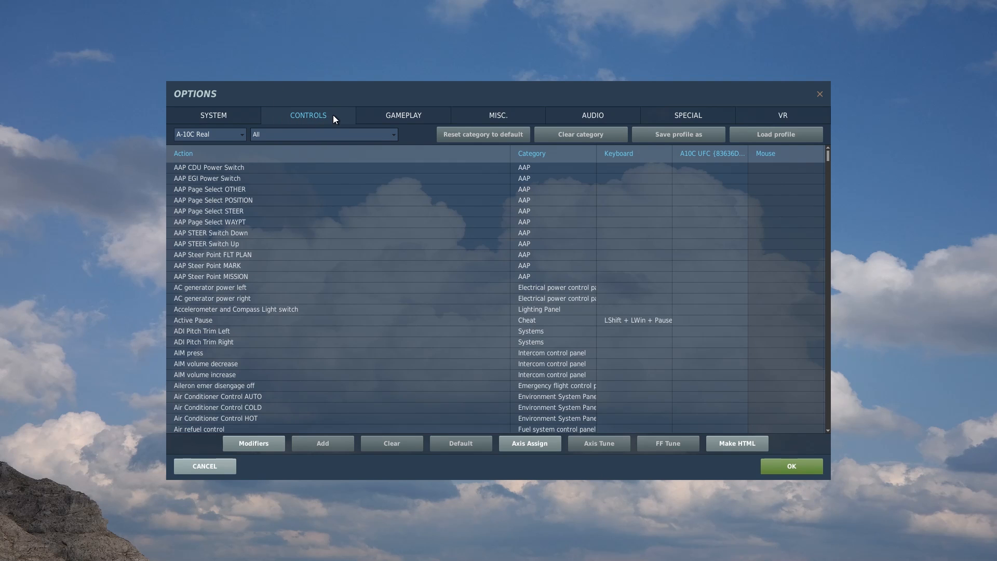
pyautogui.moveTo(830, 158)
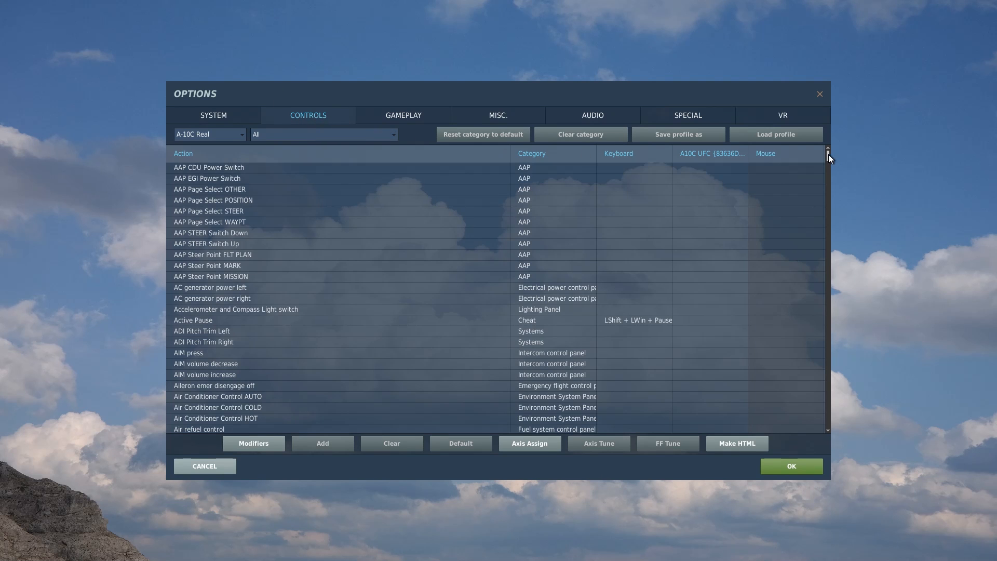
# Scroll through the A-10C bindings list to its end and back to the top
pyautogui.scroll(-3)
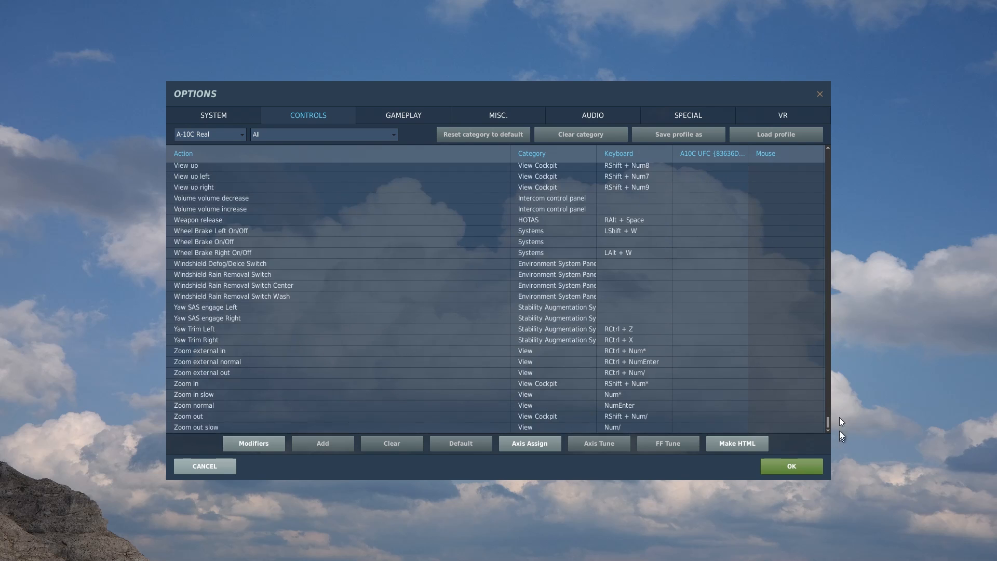
pyautogui.scroll(3)
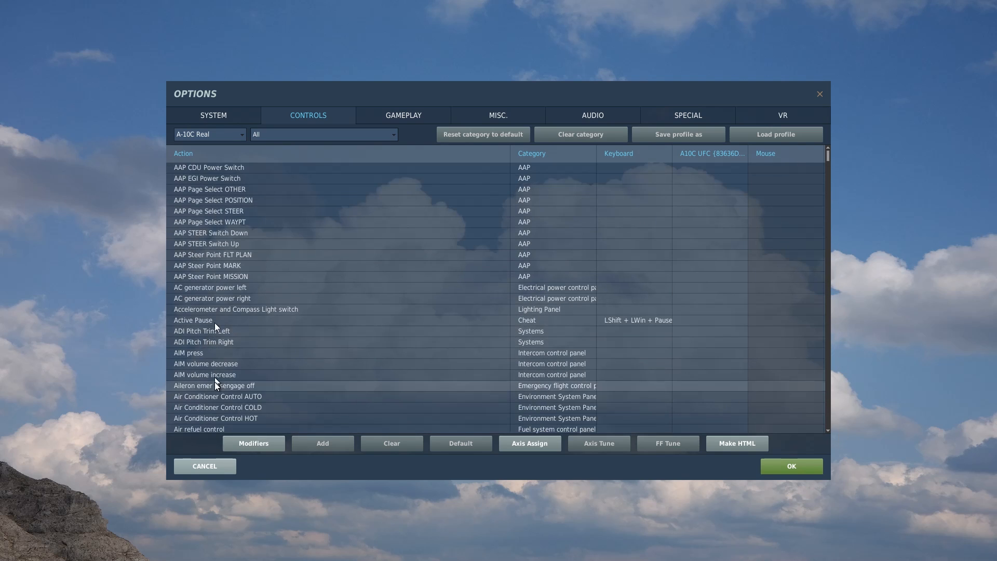
pyautogui.moveTo(551, 177)
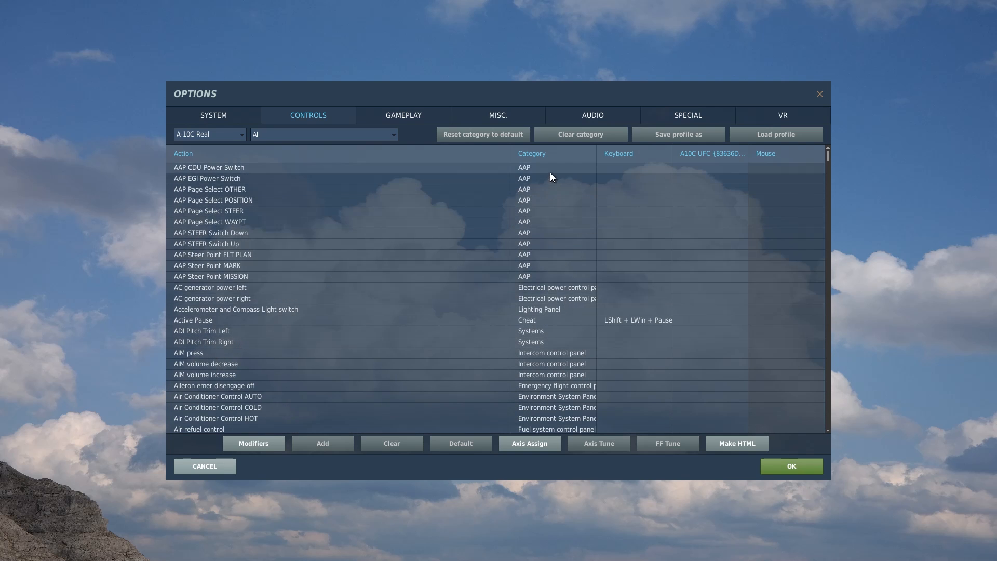
pyautogui.moveTo(706, 159)
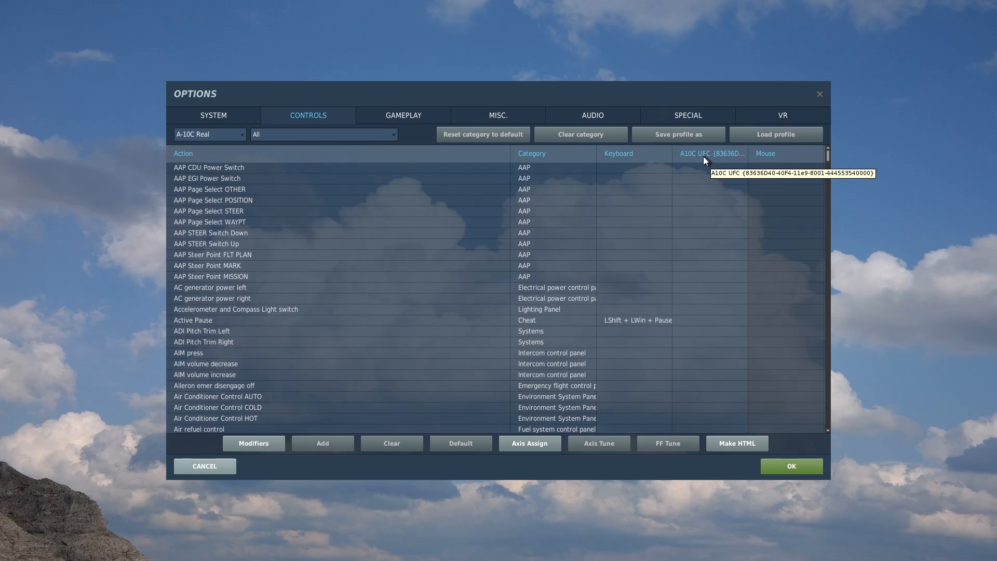
pyautogui.moveTo(767, 153)
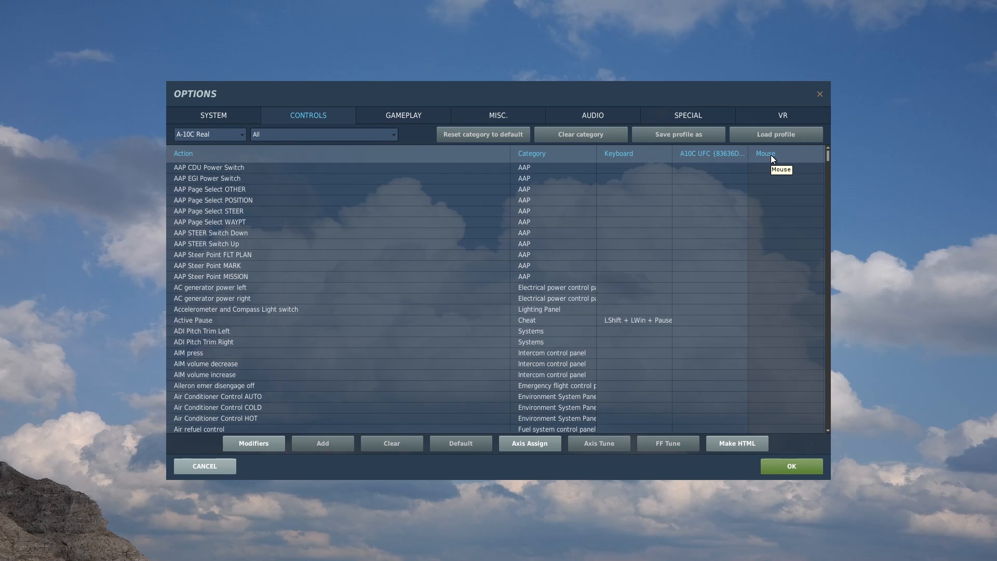
pyautogui.moveTo(739, 158)
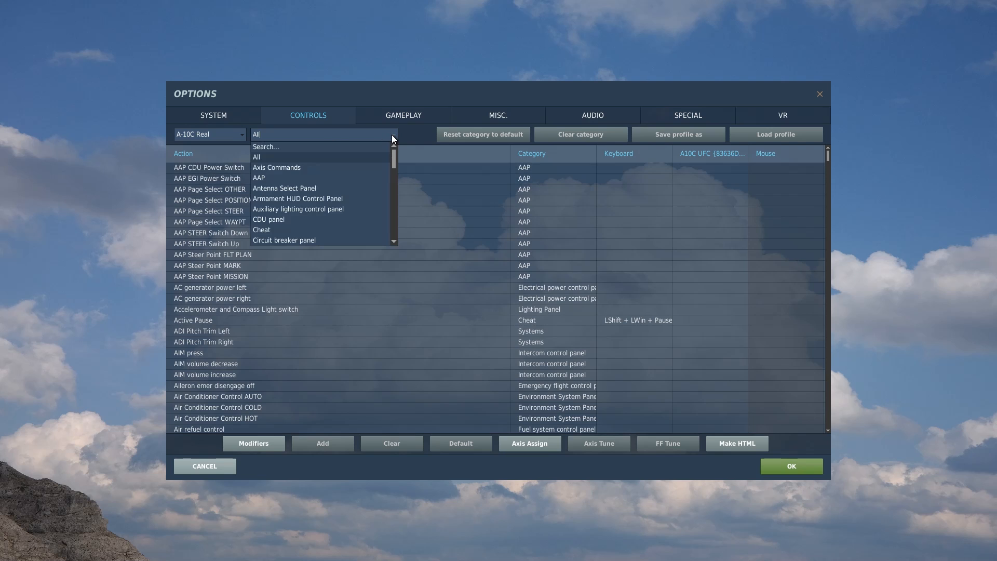
# Filter the A-10C Real bindings to the UFC category by searching 'ufc'
pyautogui.scroll(-3)
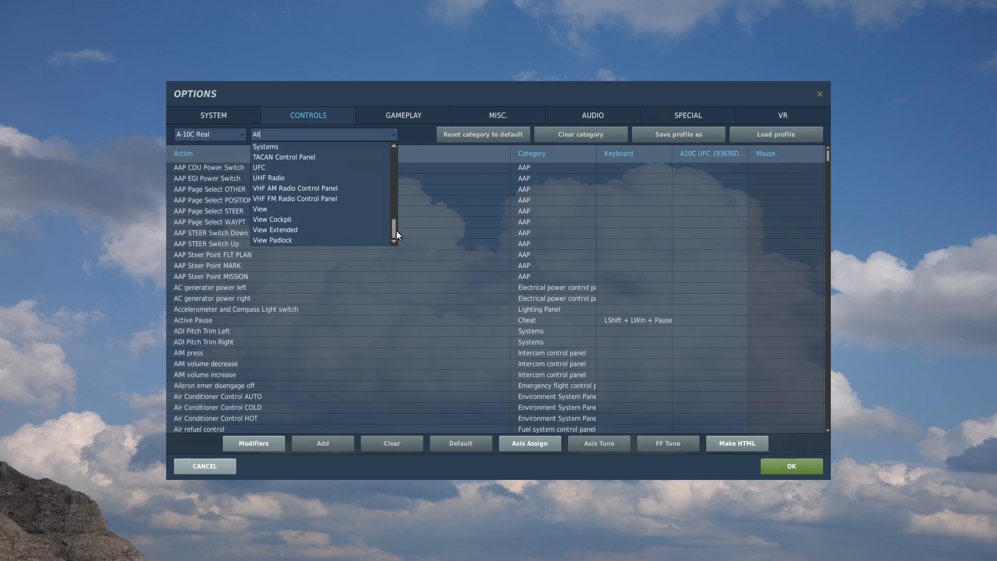
pyautogui.moveTo(266, 169)
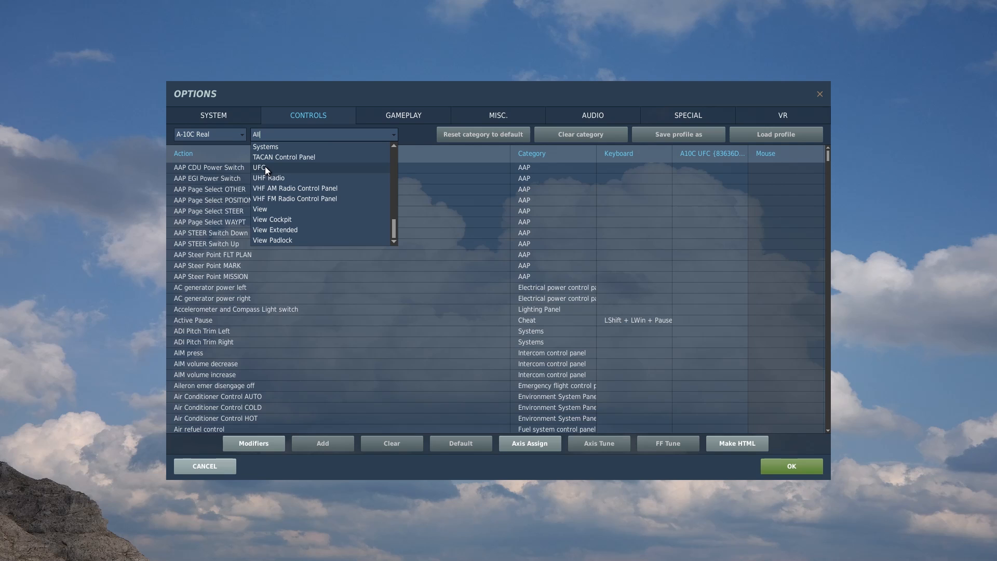
pyautogui.click(259, 167)
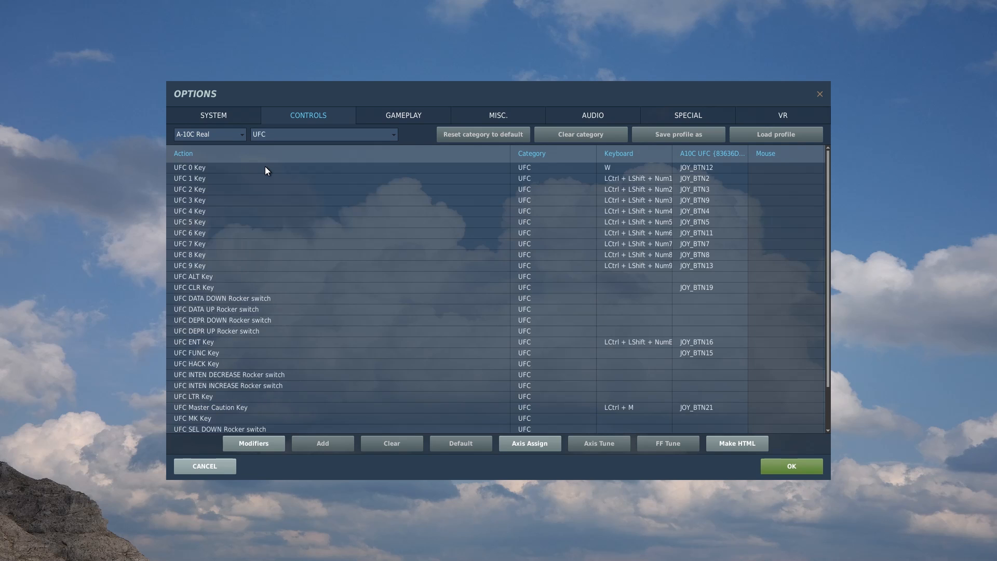
pyautogui.click(391, 134)
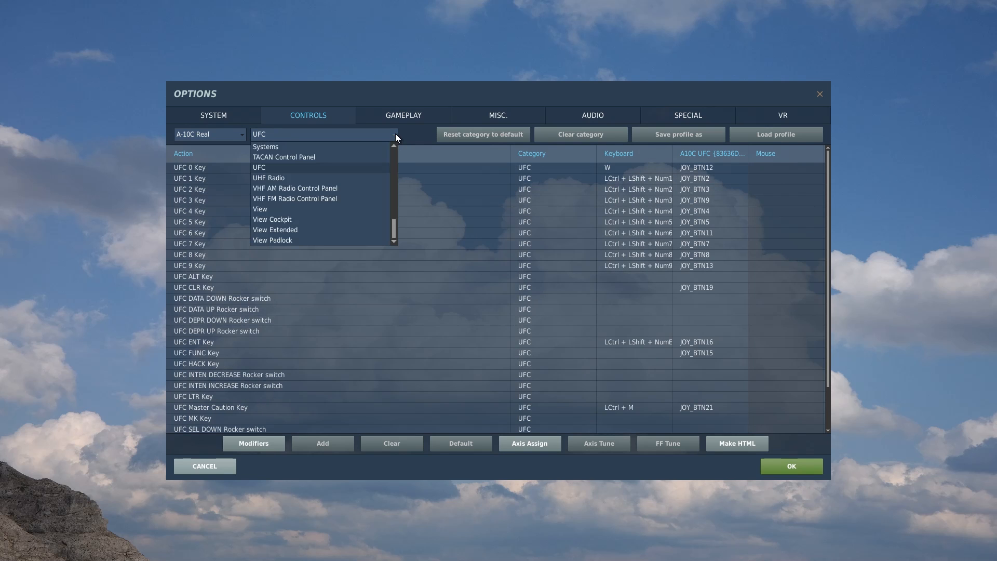
pyautogui.scroll(3)
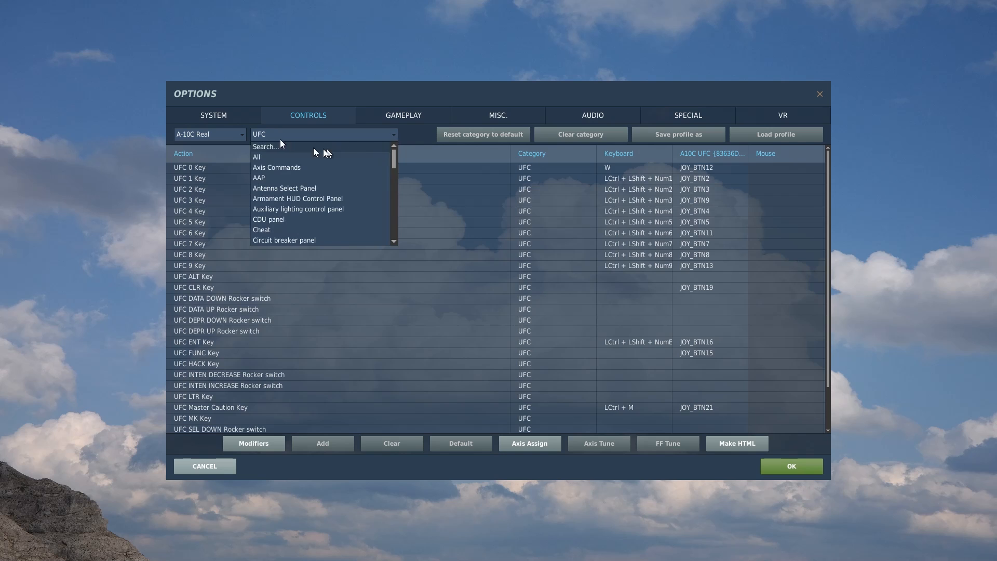
pyautogui.click(256, 157)
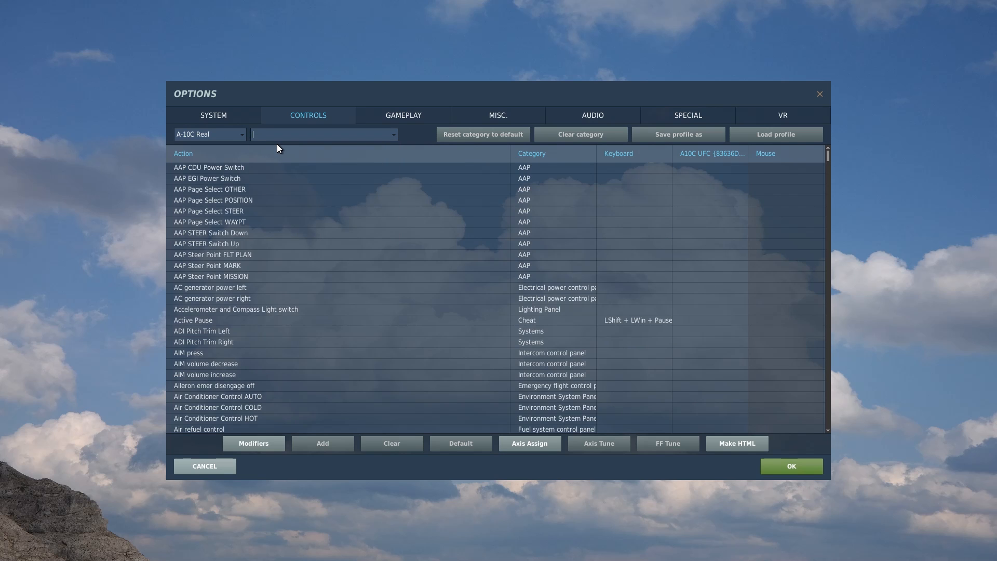
pyautogui.write('ufc')
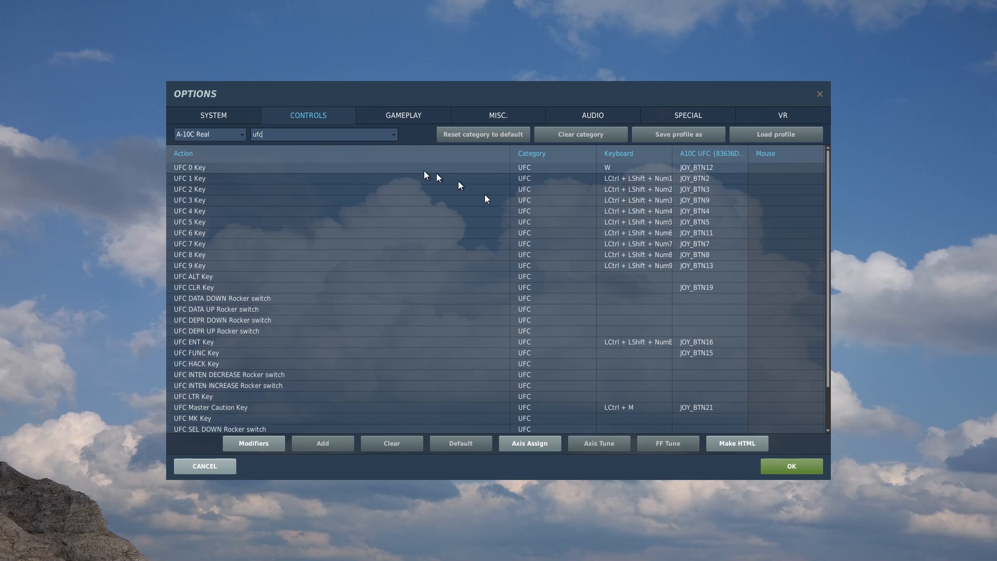
pyautogui.moveTo(715, 243)
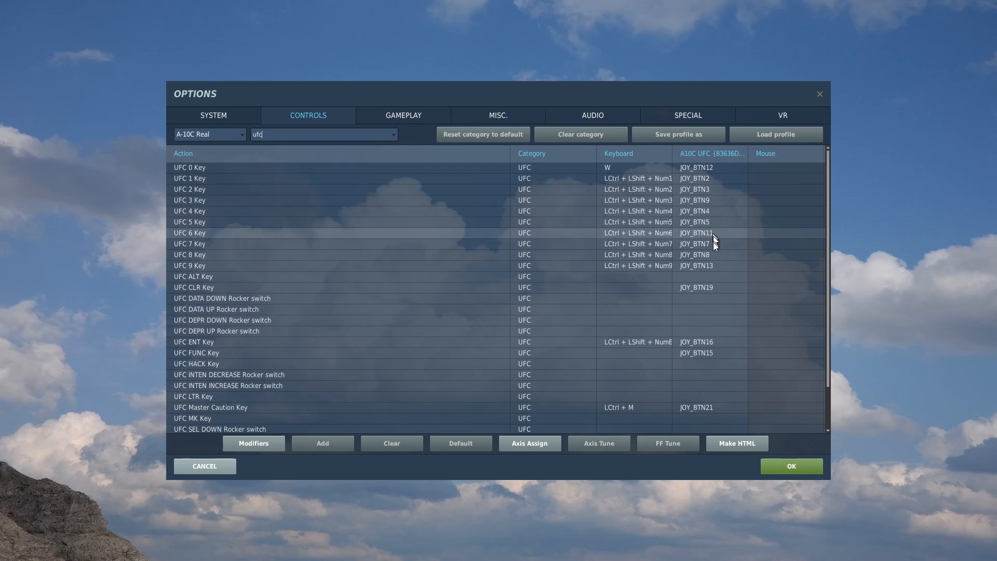
pyautogui.moveTo(711, 219)
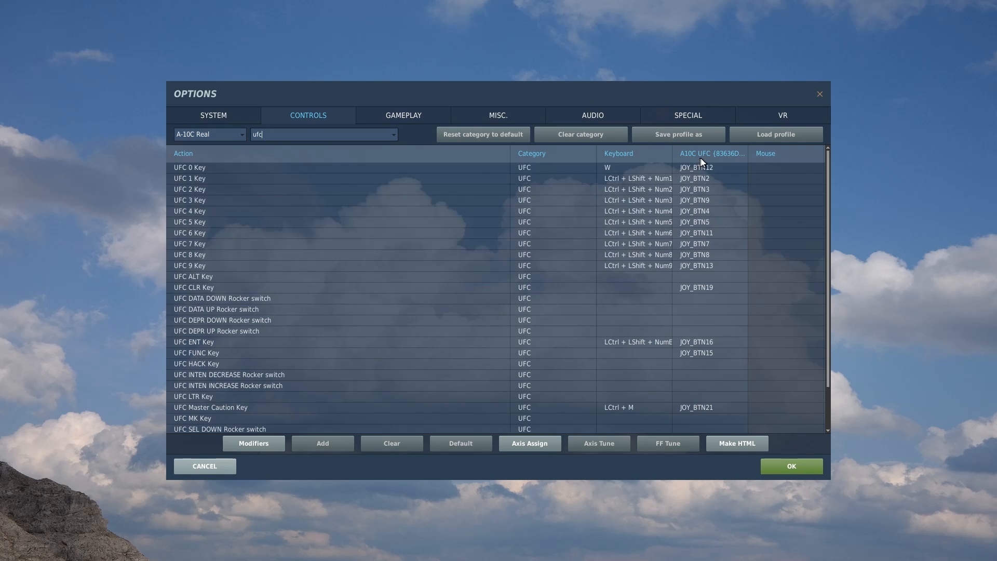
pyautogui.moveTo(191, 215)
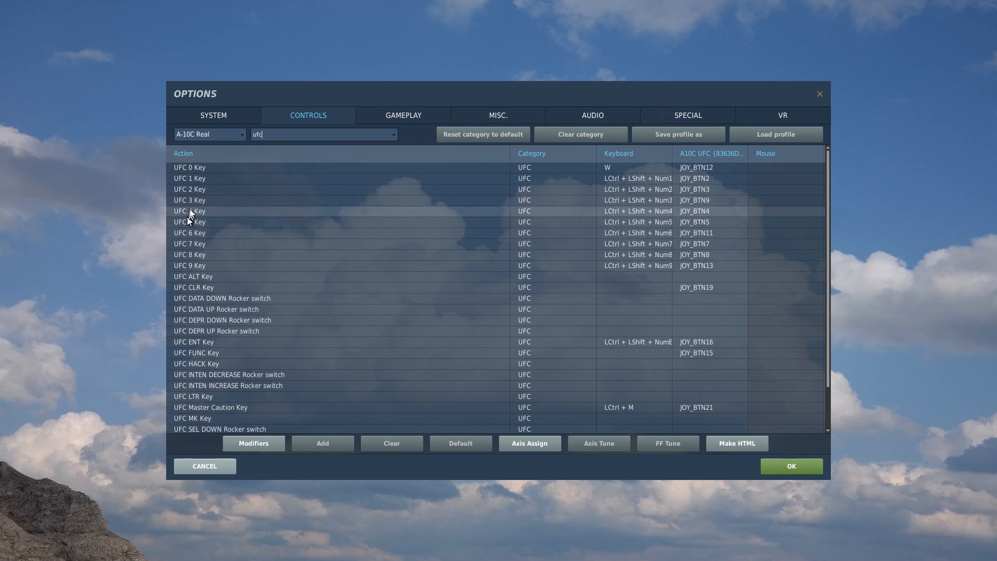
pyautogui.moveTo(648, 257)
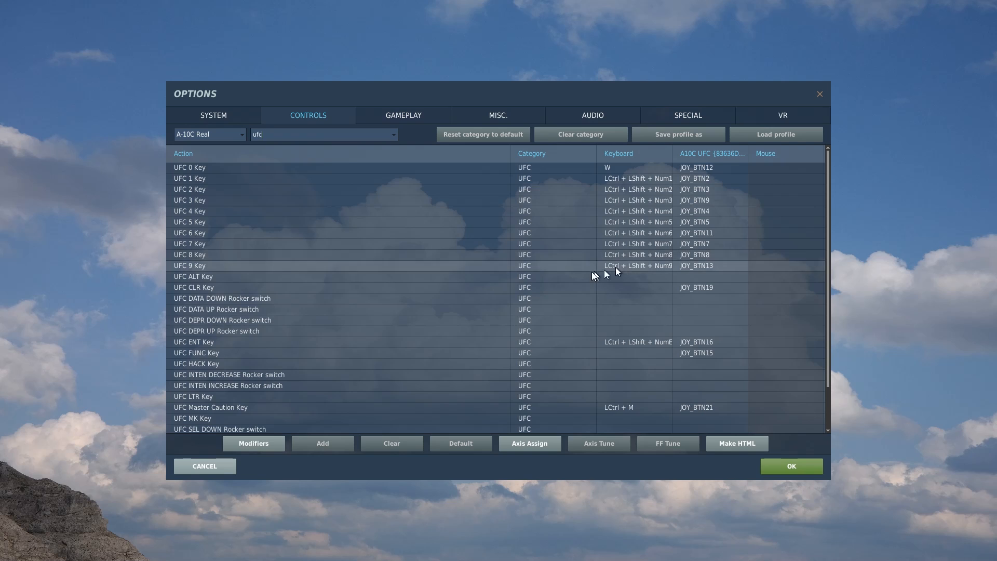
pyautogui.moveTo(446, 276)
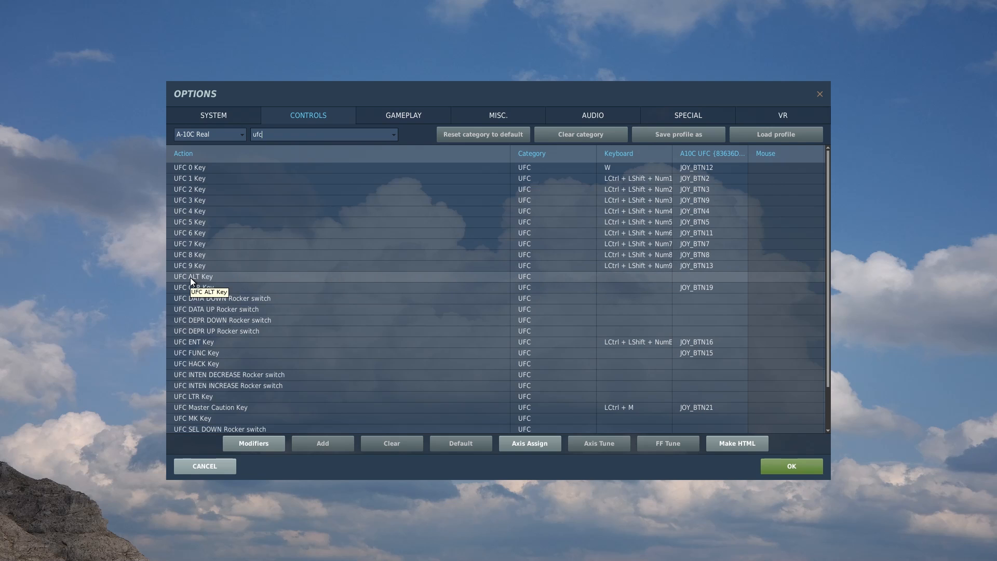
pyautogui.moveTo(270, 279)
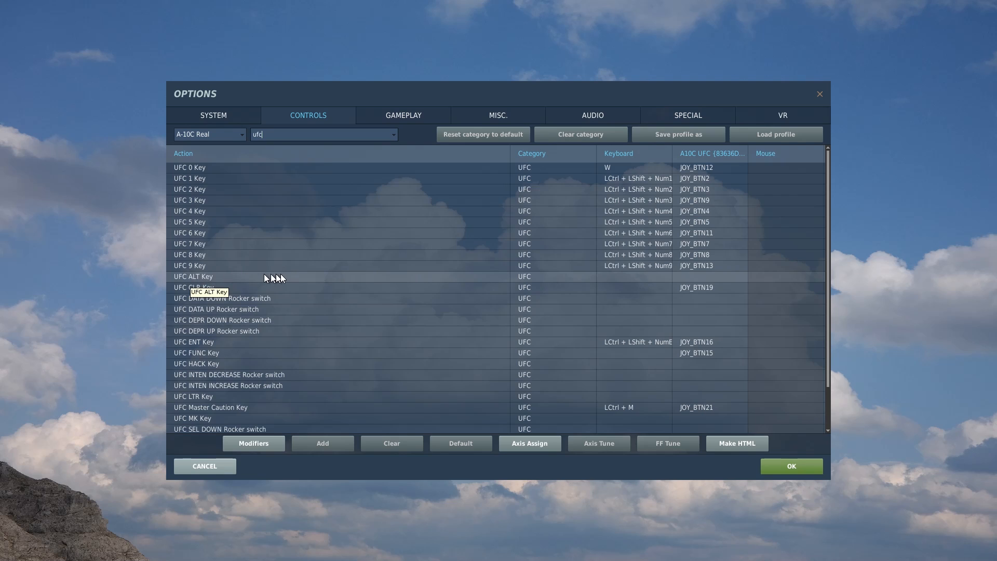
pyautogui.moveTo(609, 283)
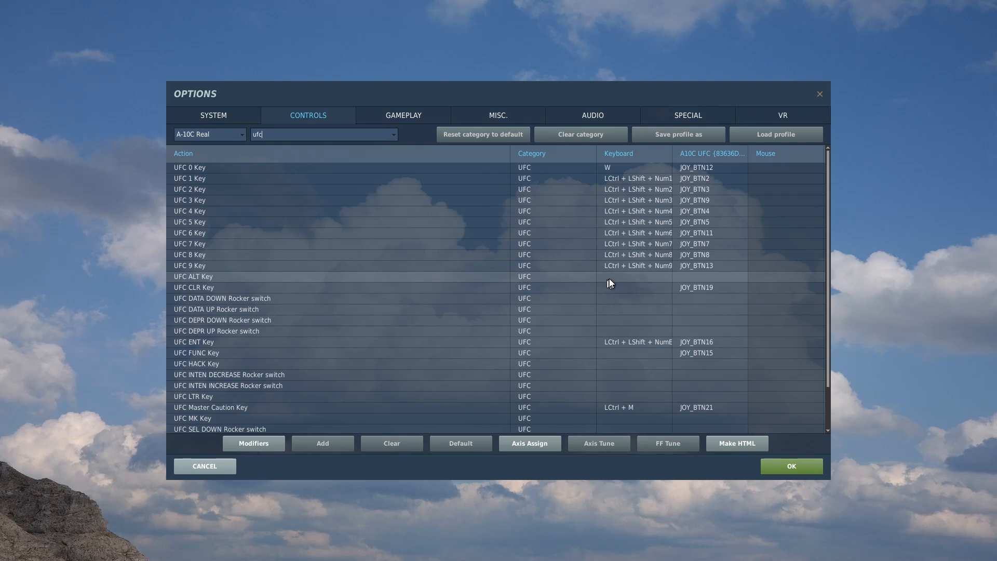
pyautogui.moveTo(695, 278)
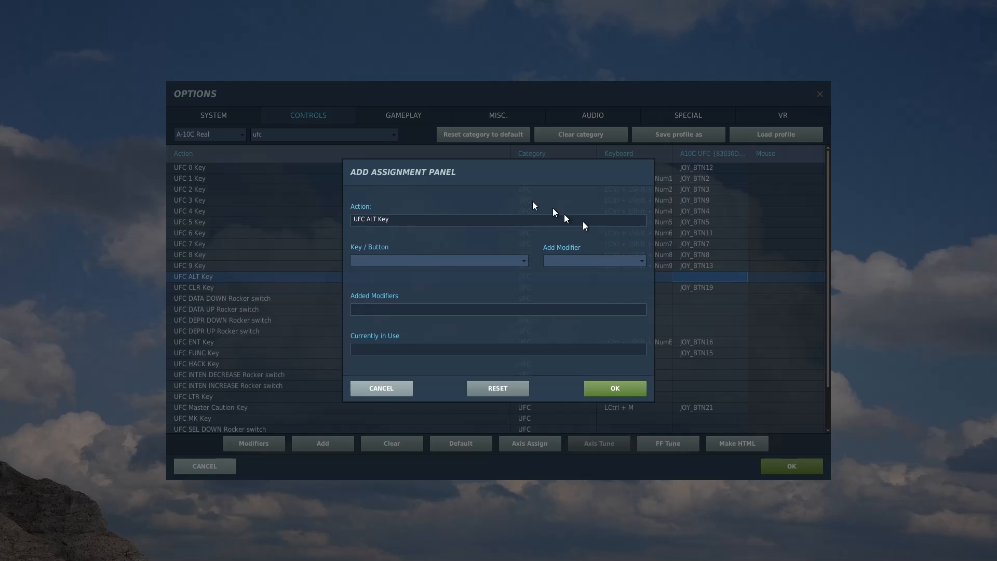
pyautogui.moveTo(392, 375)
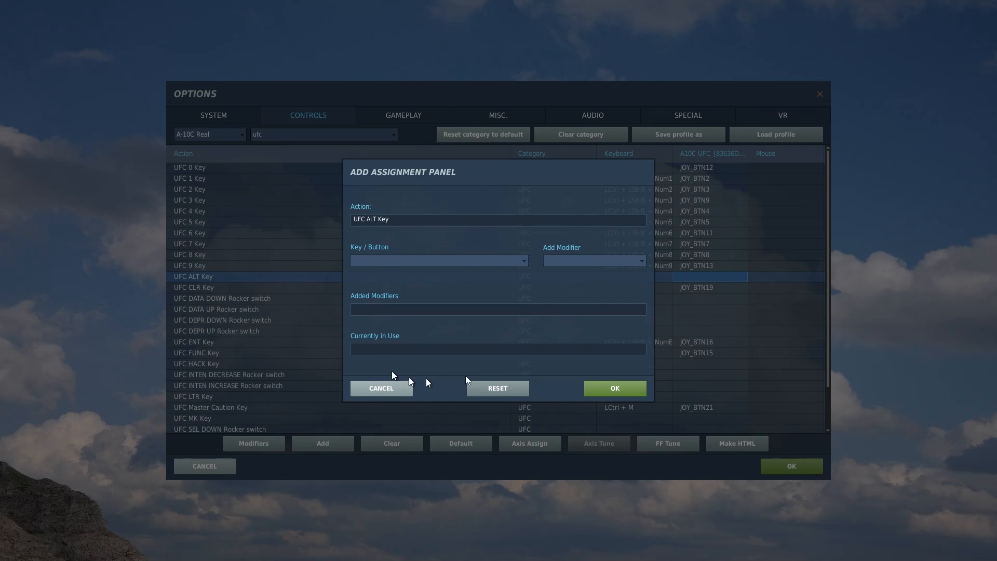
pyautogui.moveTo(442, 268)
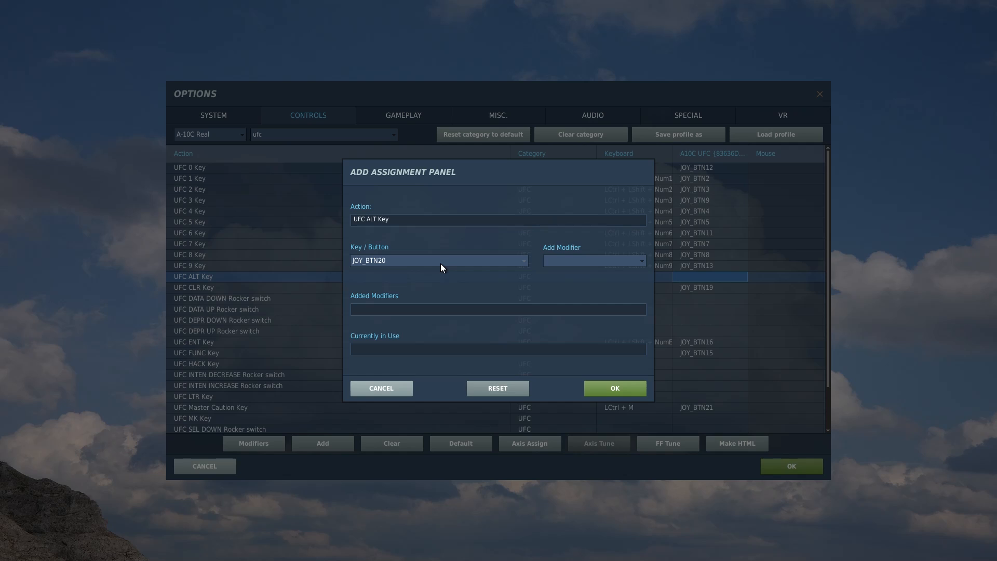
pyautogui.moveTo(361, 263)
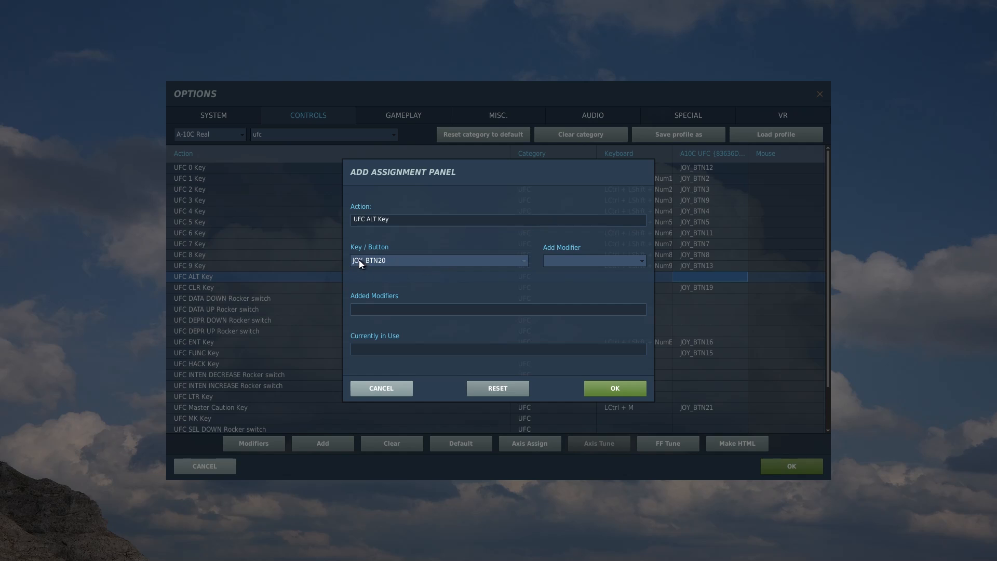
pyautogui.moveTo(442, 206)
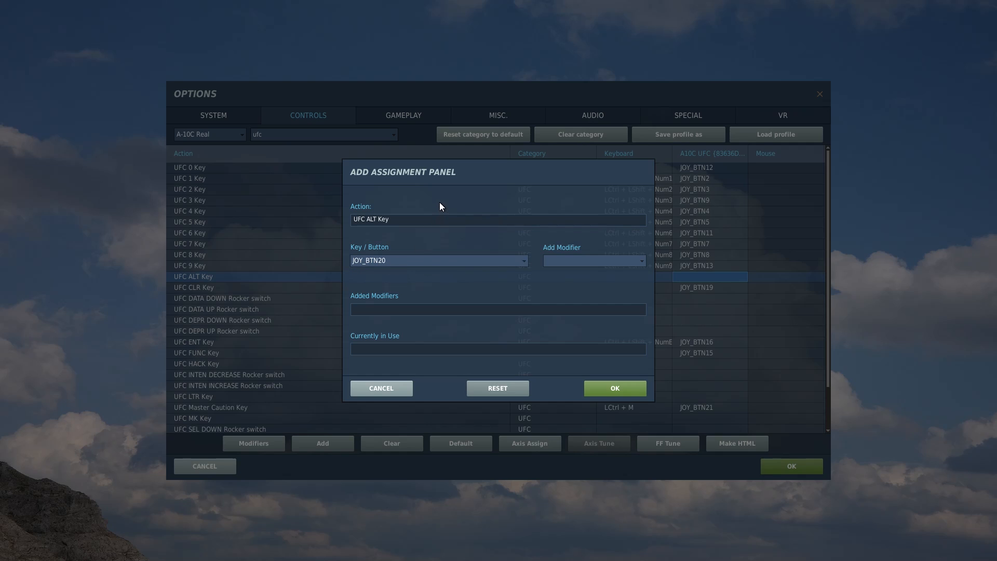
pyautogui.moveTo(579, 285)
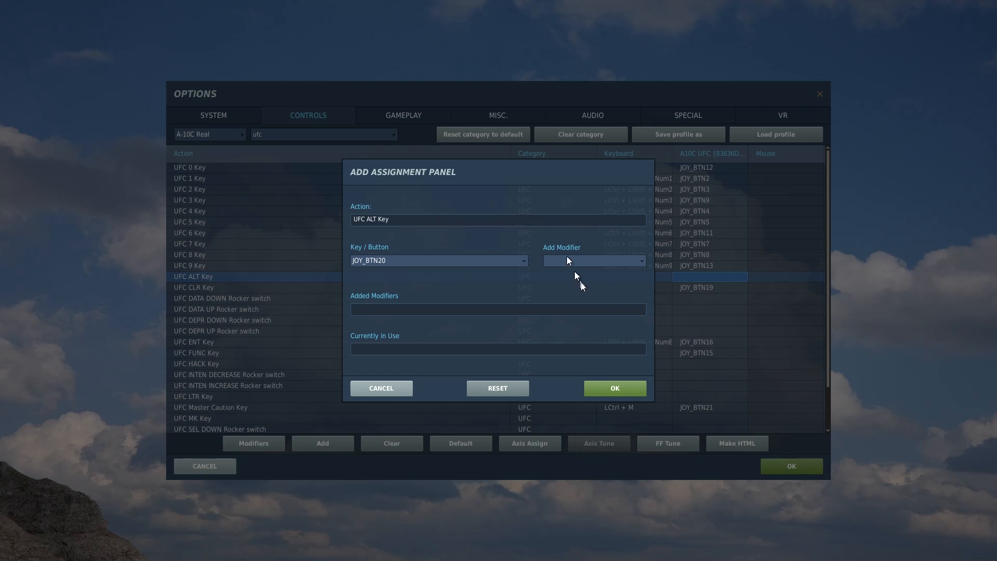
# Confirm JOY_BTN20 on the A10C UFC device as the UFC ALT Key binding
pyautogui.click(614, 387)
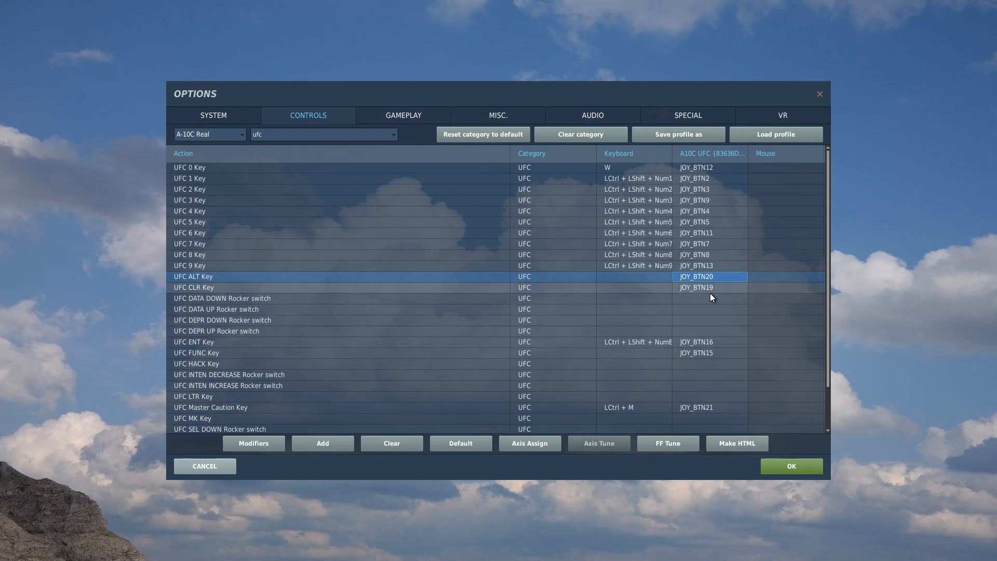
pyautogui.moveTo(722, 278)
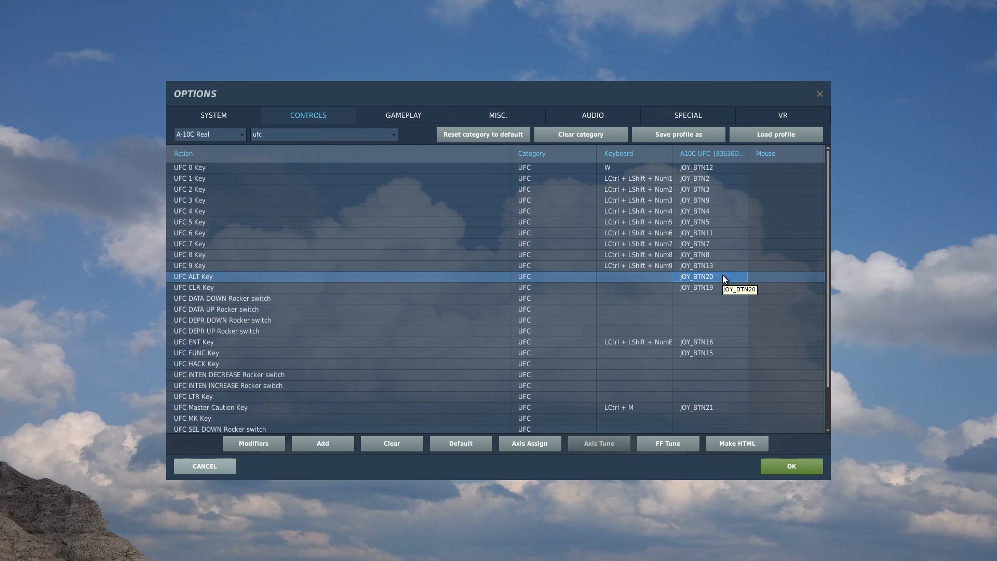
pyautogui.moveTo(375, 277)
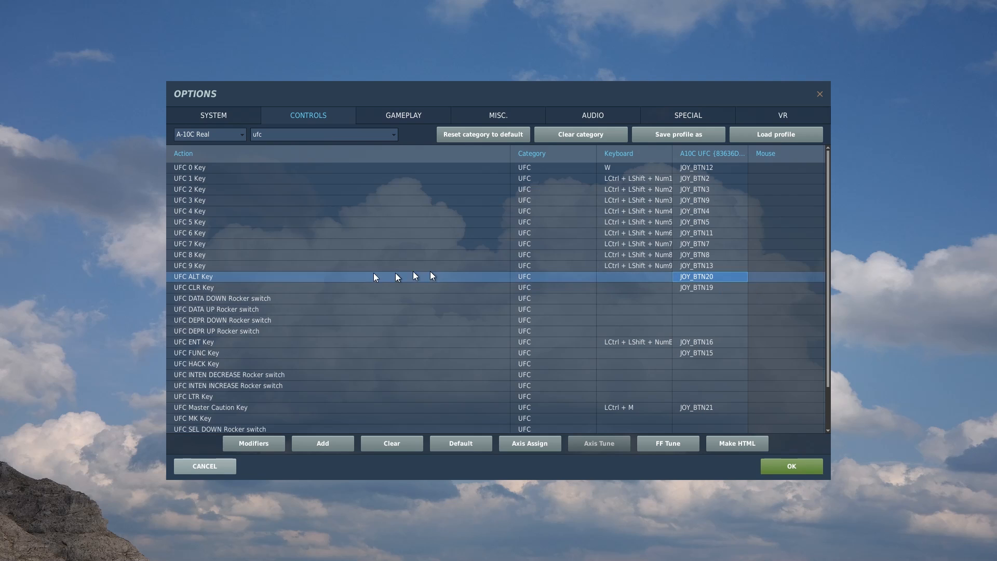
pyautogui.moveTo(684, 281)
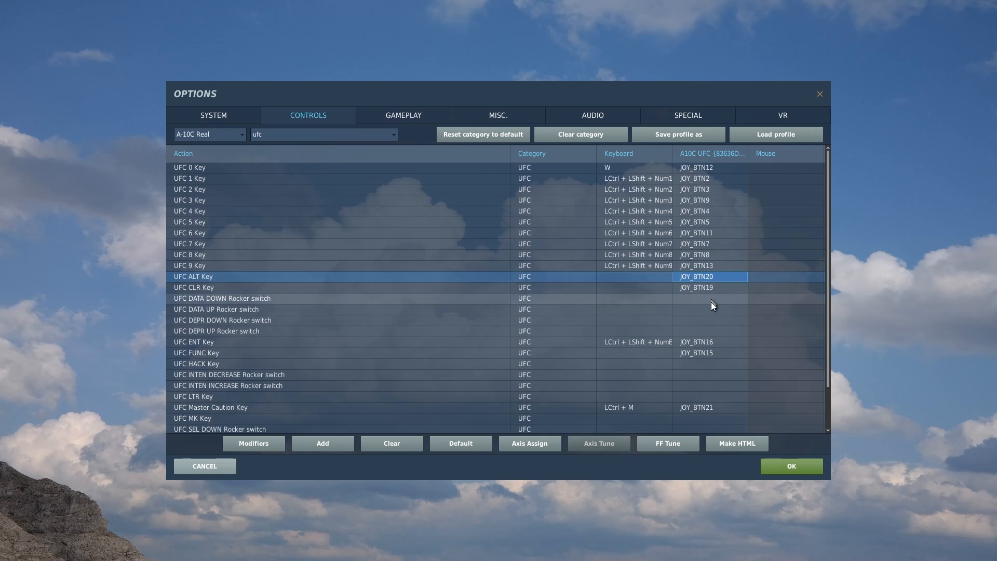
pyautogui.moveTo(557, 303)
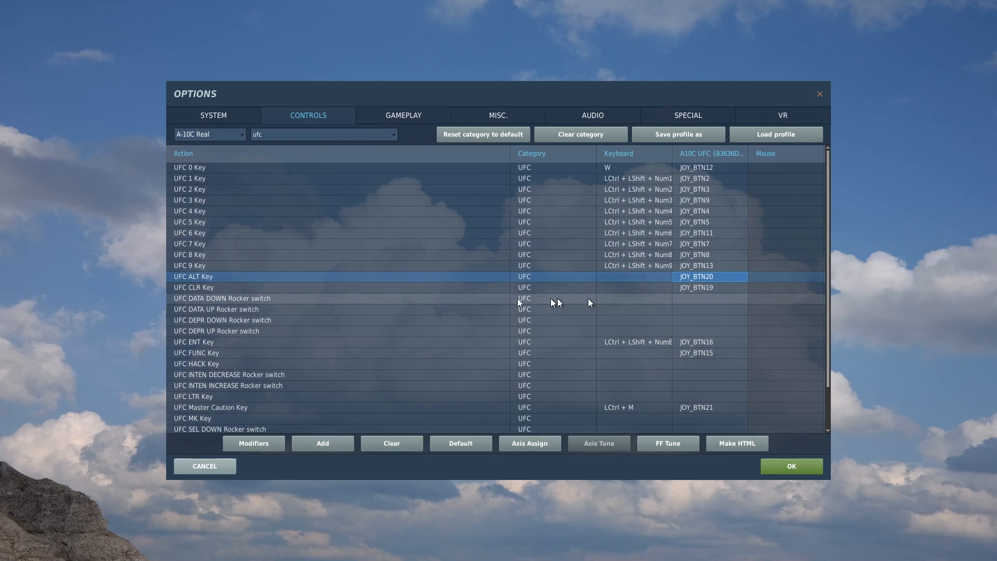
pyautogui.moveTo(219, 303)
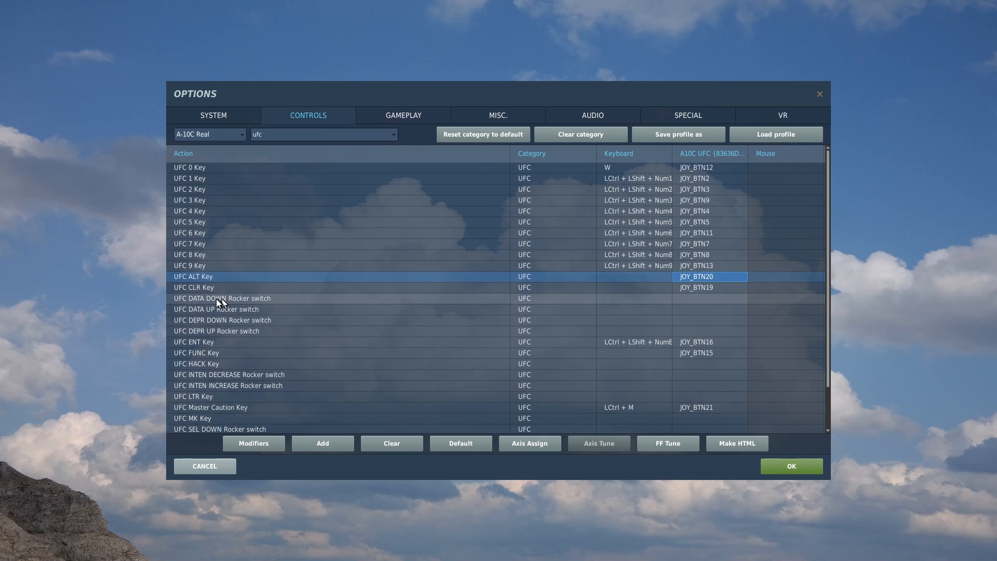
pyautogui.moveTo(222, 299)
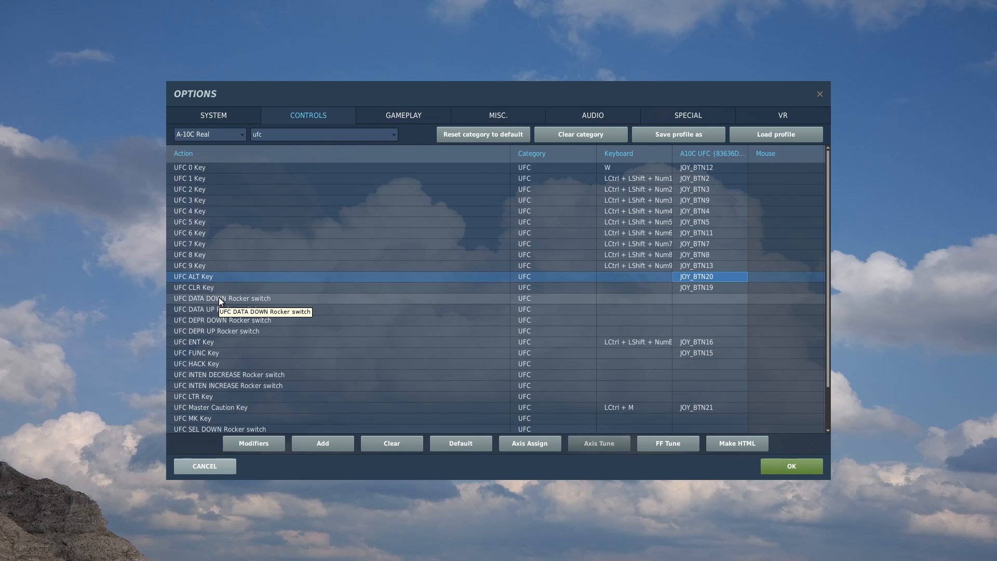
pyautogui.moveTo(234, 302)
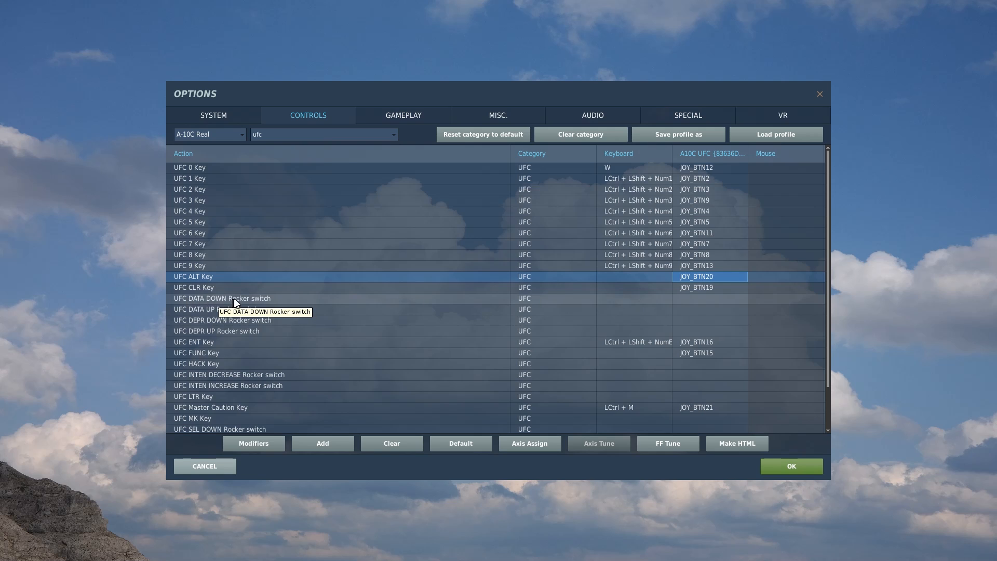
pyautogui.moveTo(531, 305)
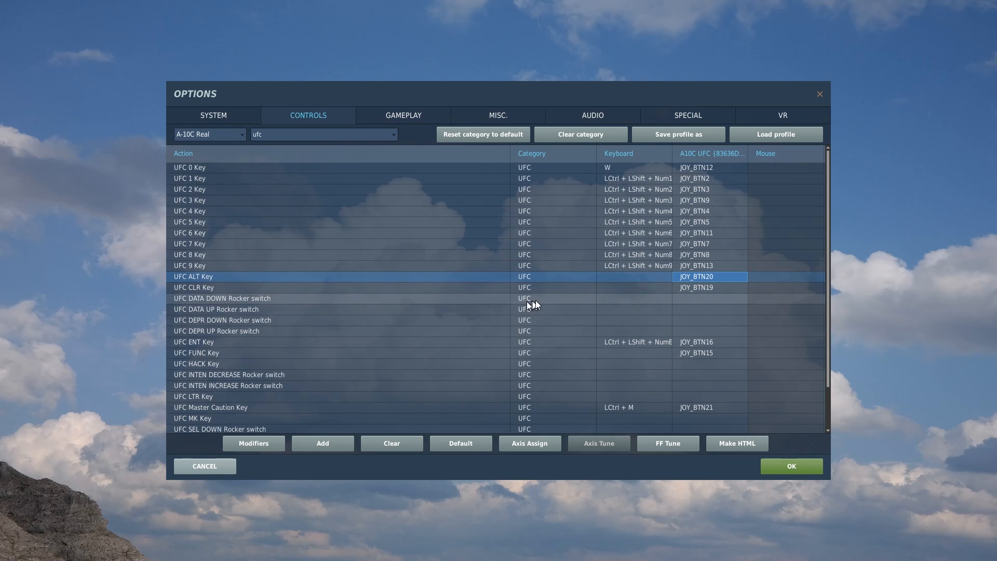
pyautogui.moveTo(715, 302)
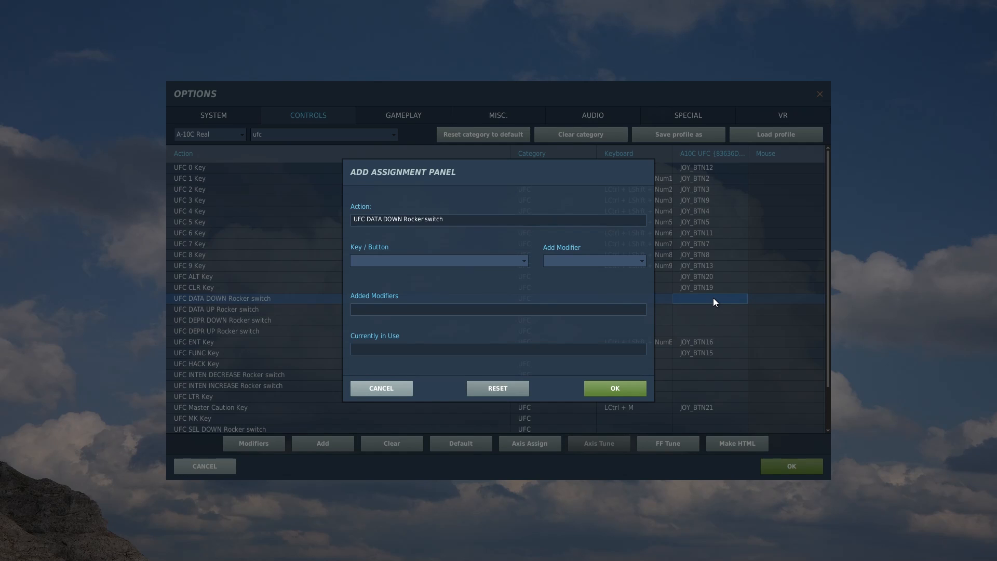
# Assign JOY_BTN31 on the A10C UFC device to the UFC DATA DOWN Rocker switch and confirm
pyautogui.click(438, 259)
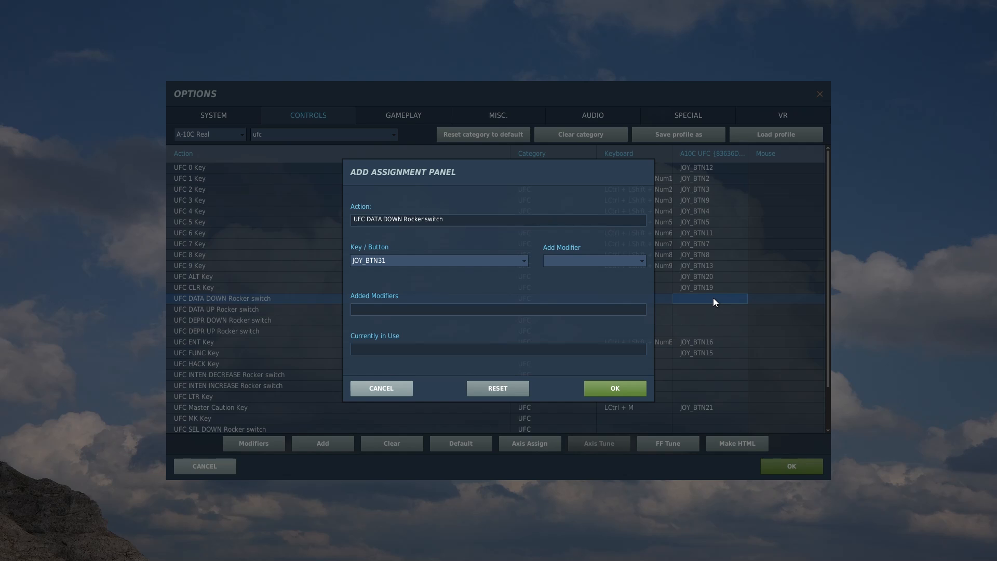
pyautogui.moveTo(636, 388)
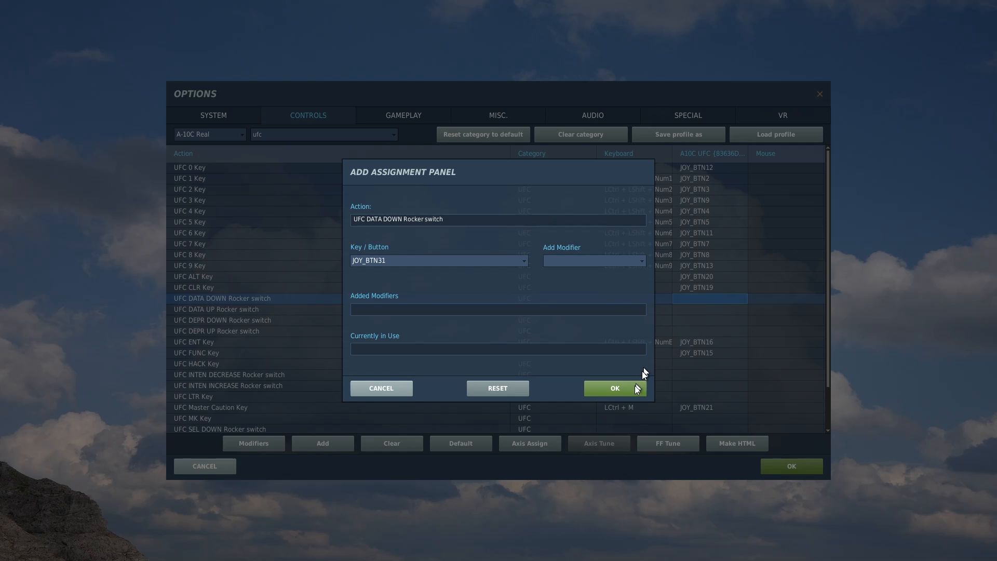
pyautogui.click(613, 387)
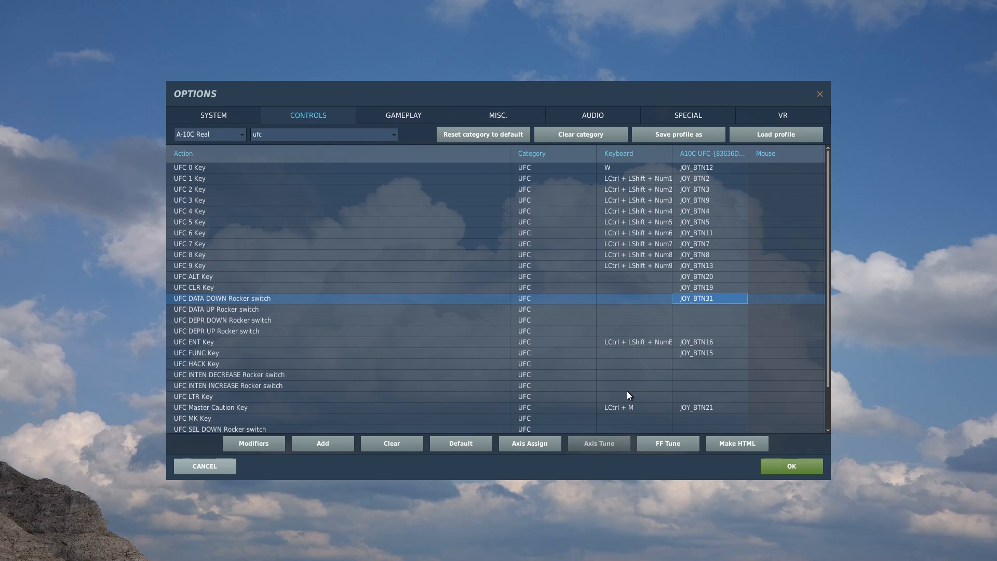